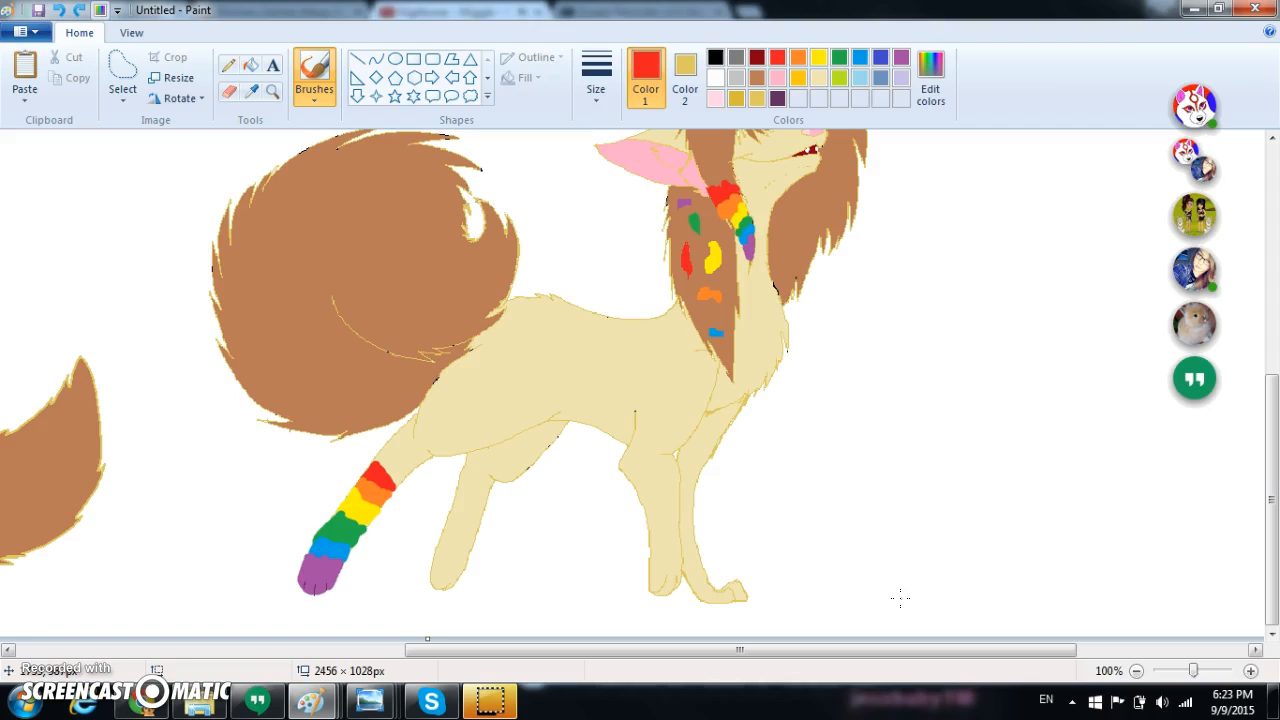
mouse_move(893, 600)
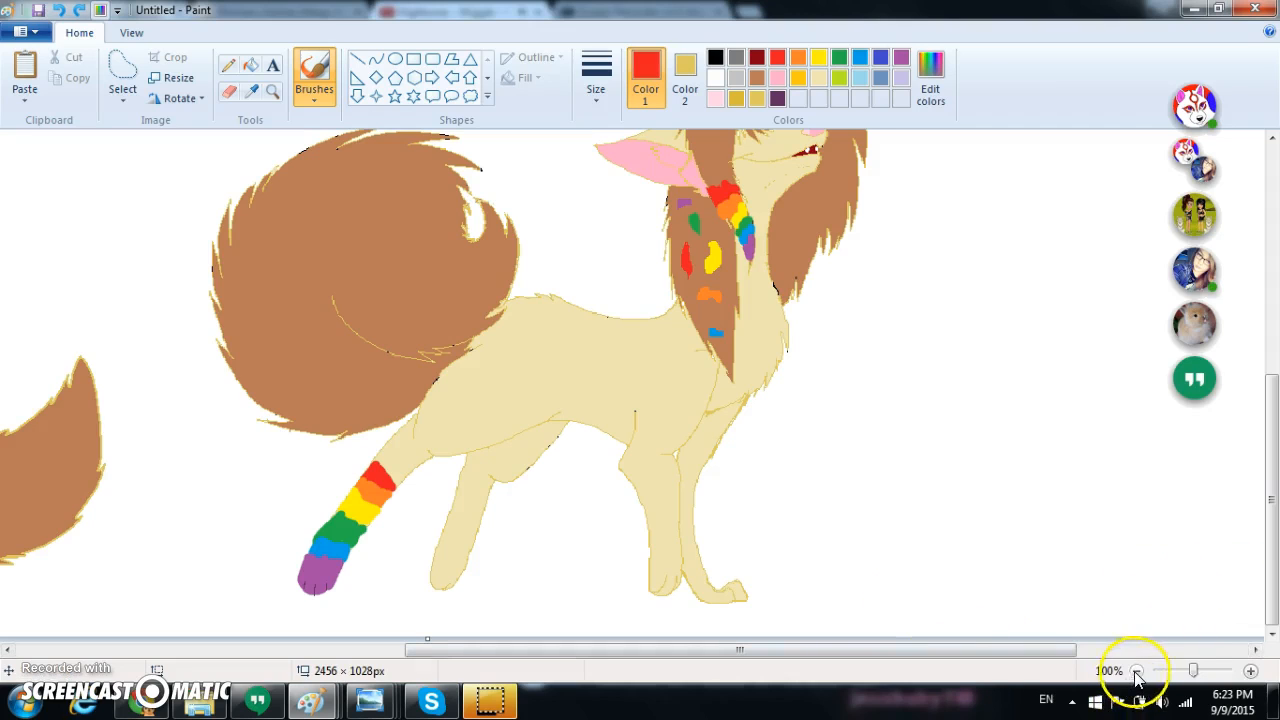
Adjust the canvas zoom with the status-bar buttons so both foxes are in view.
click(1136, 671)
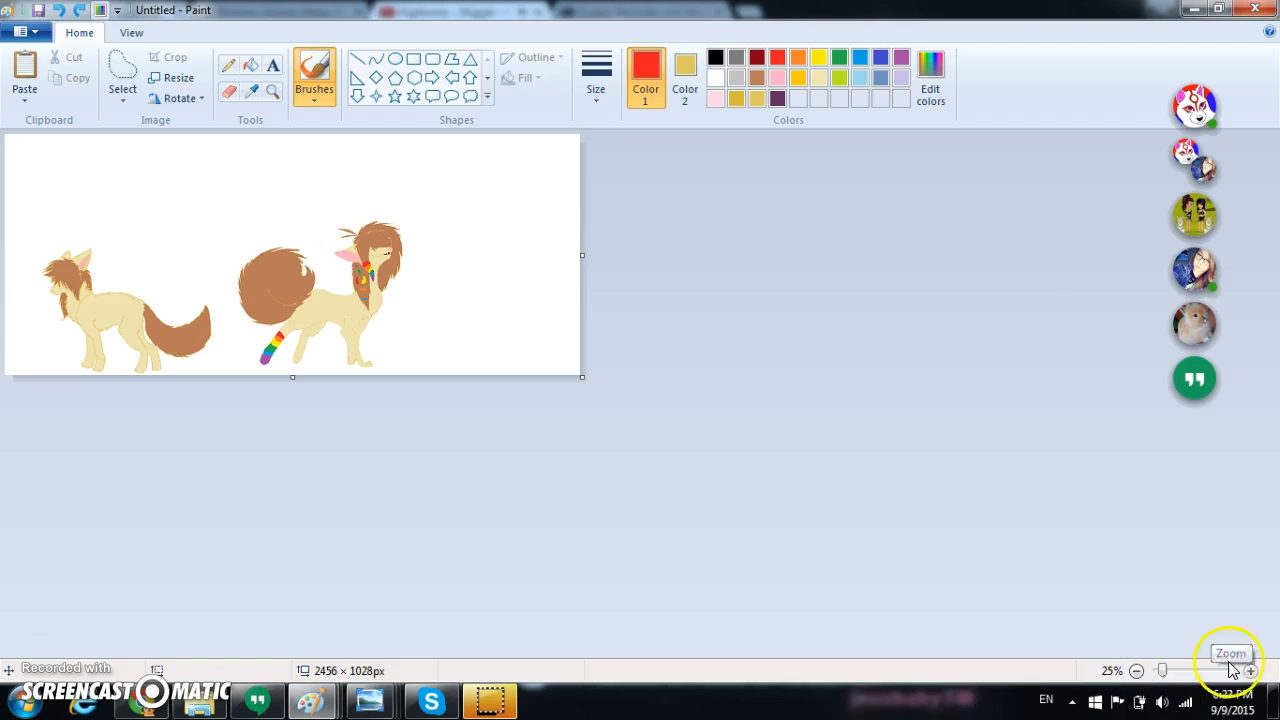
click(1251, 671)
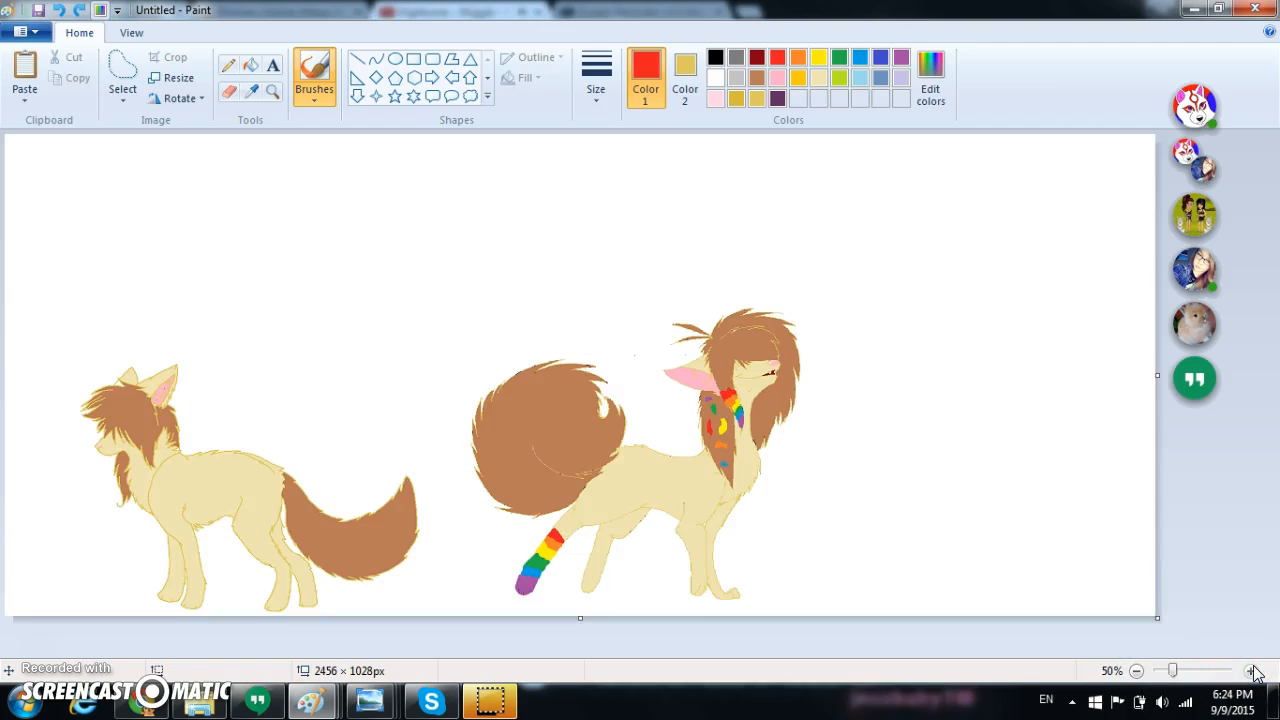
mouse_move(818, 295)
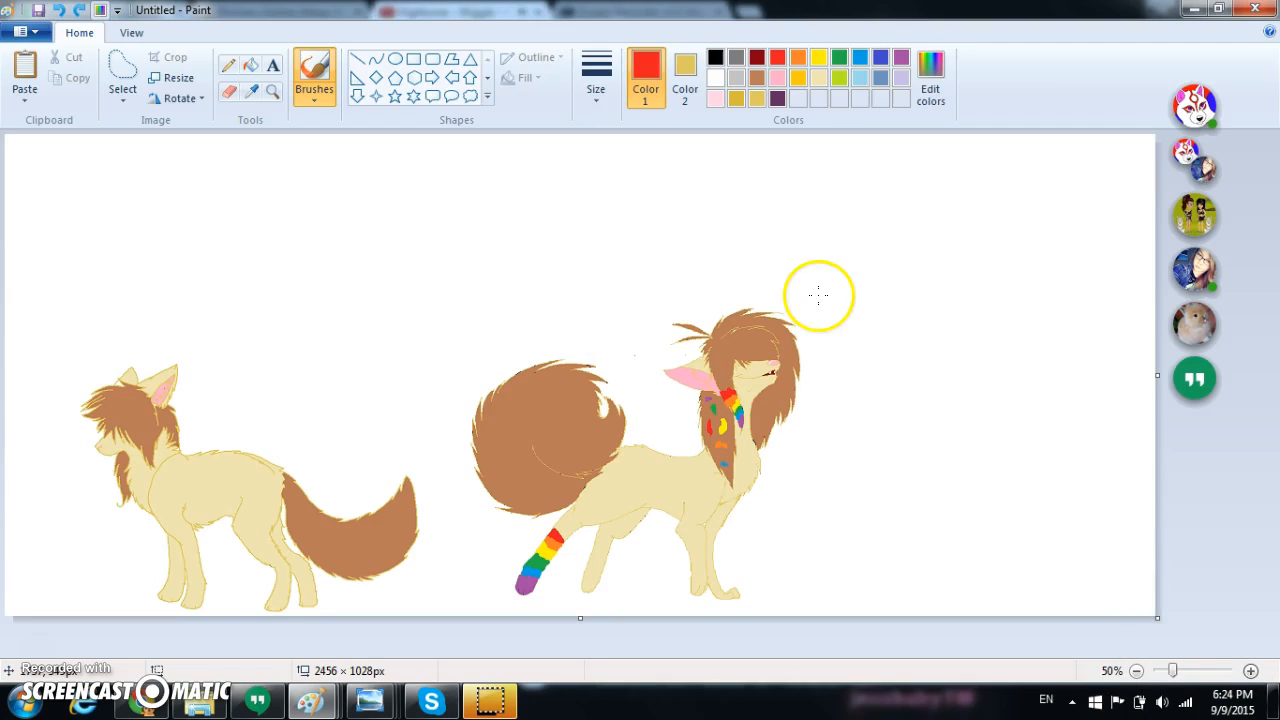
mouse_move(420, 460)
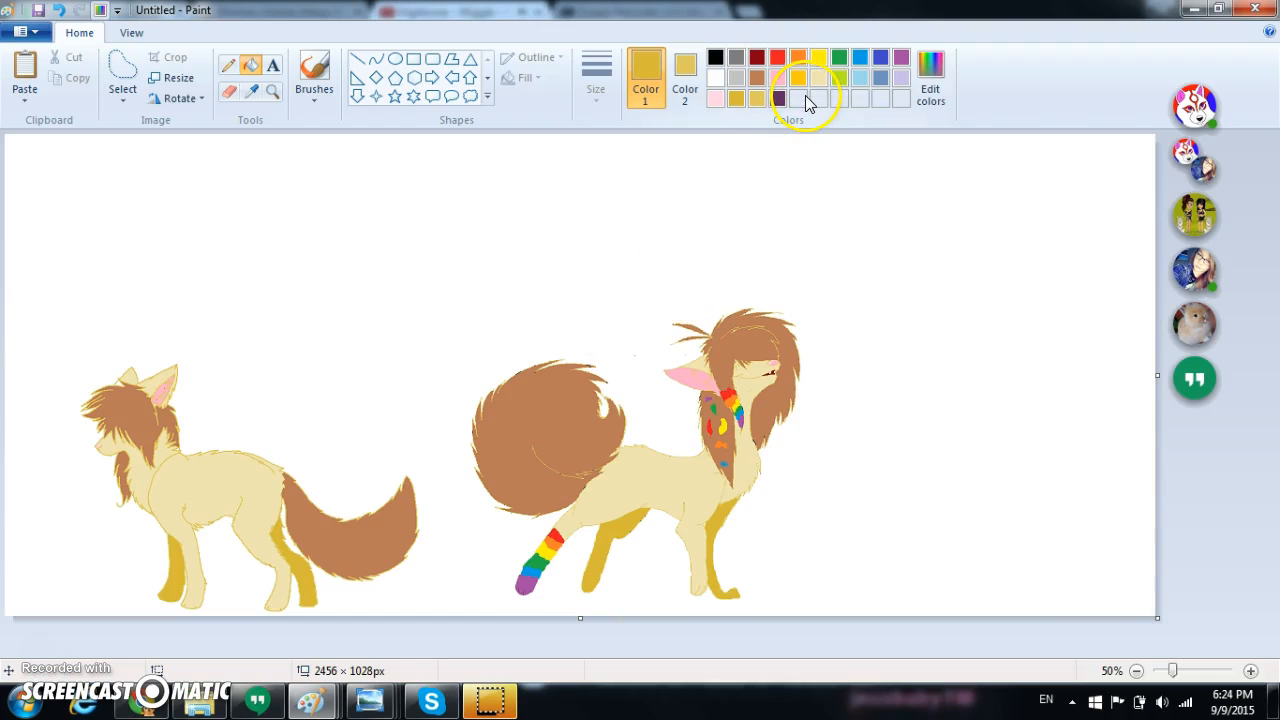
Darken the existing brown with the luminance slider and save it as a custom colour.
click(757, 77)
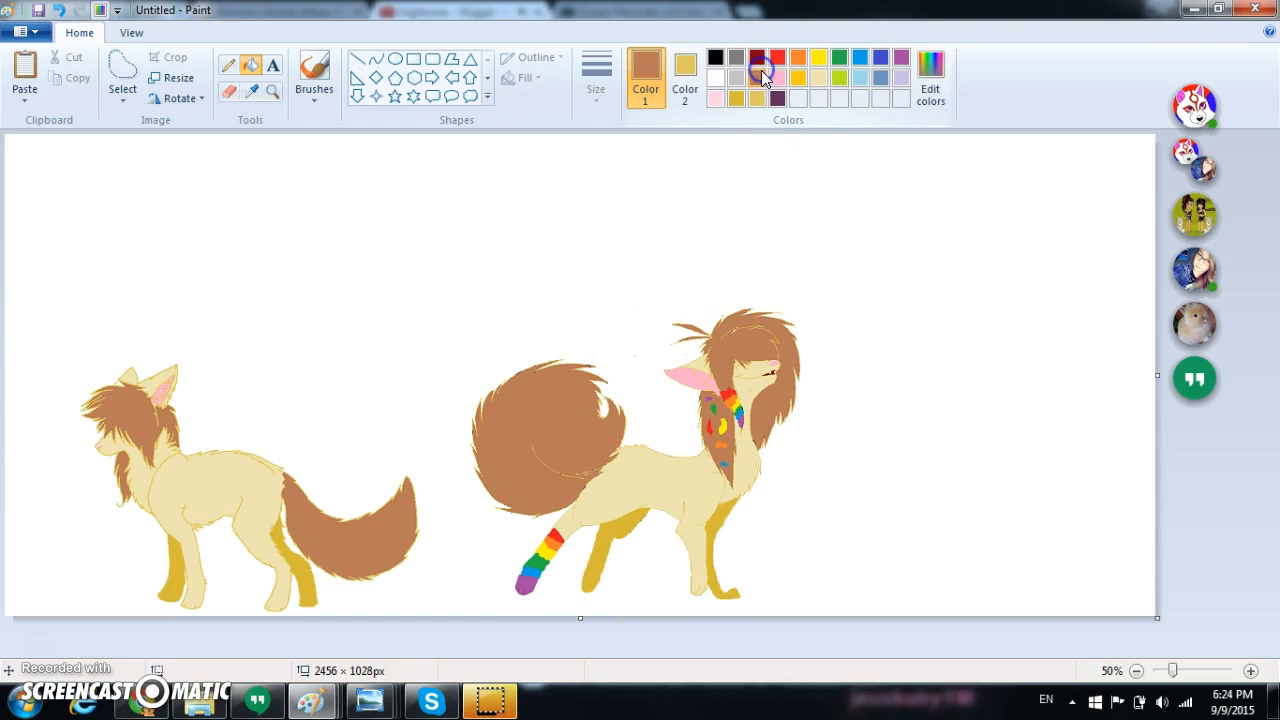
click(929, 75)
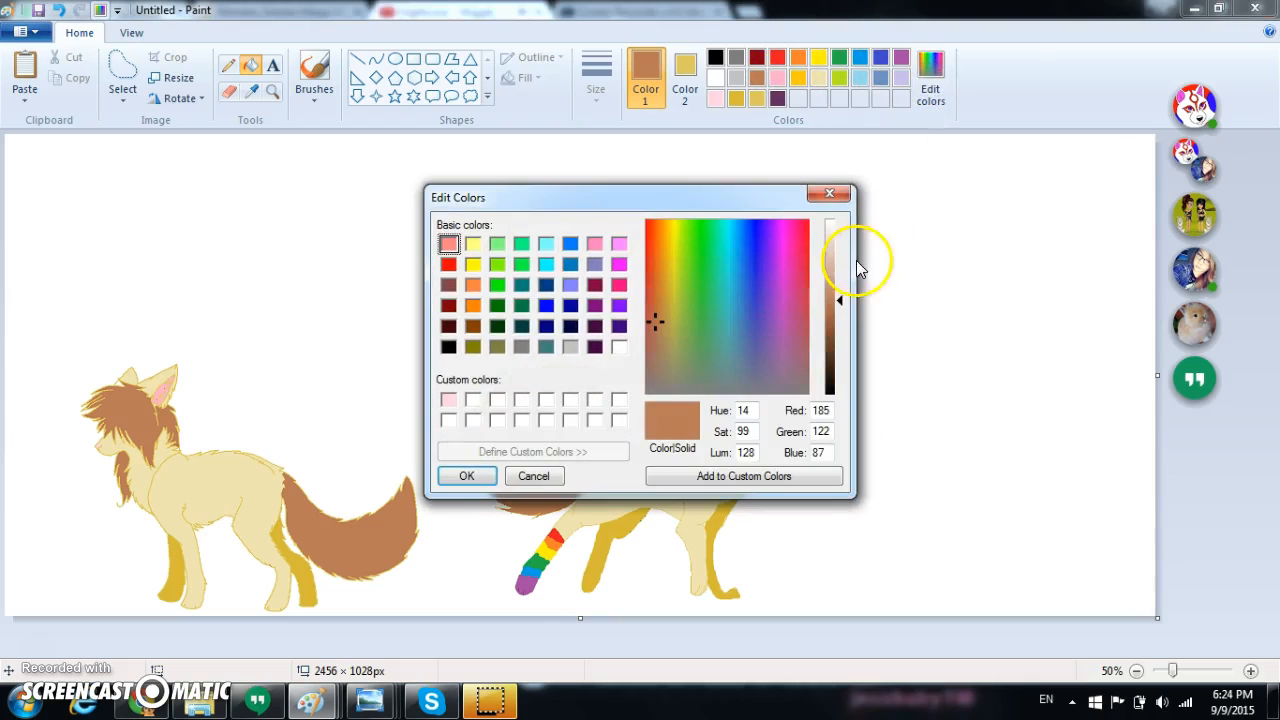
click(745, 385)
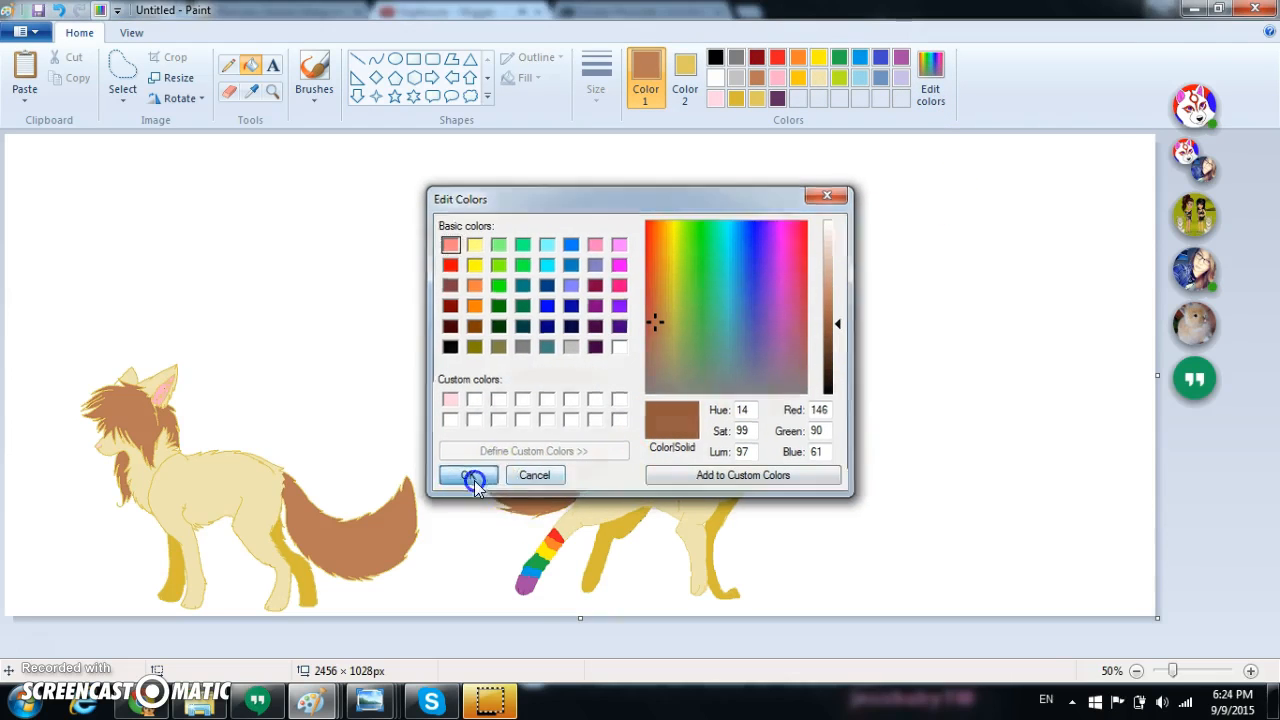
click(467, 475)
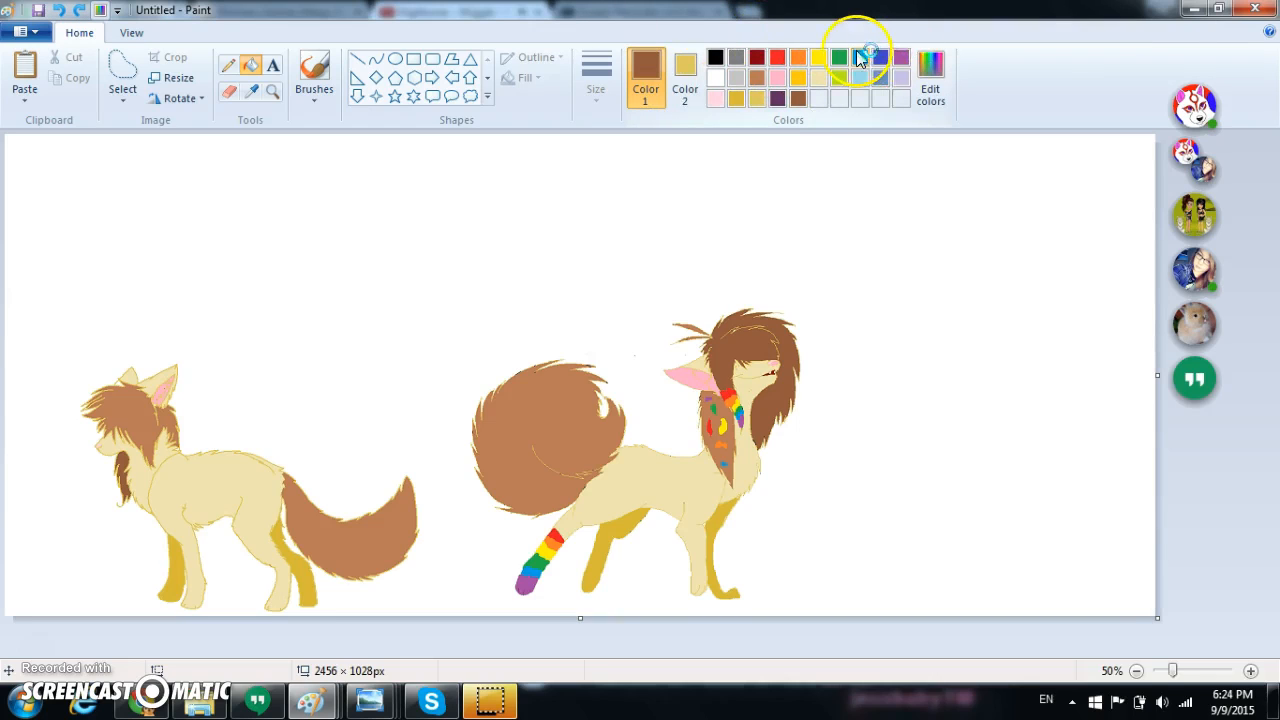
Mix a very dark navy in Edit colors and add it to the custom colours.
click(930, 80)
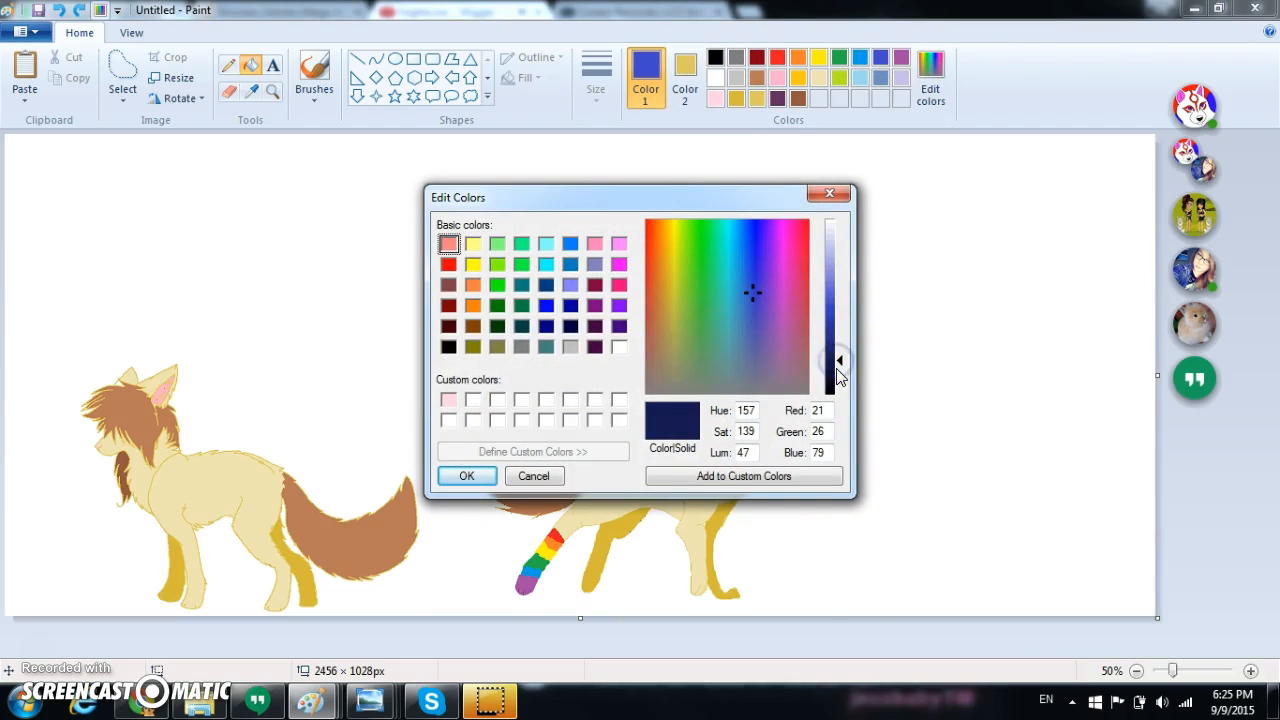
click(466, 475)
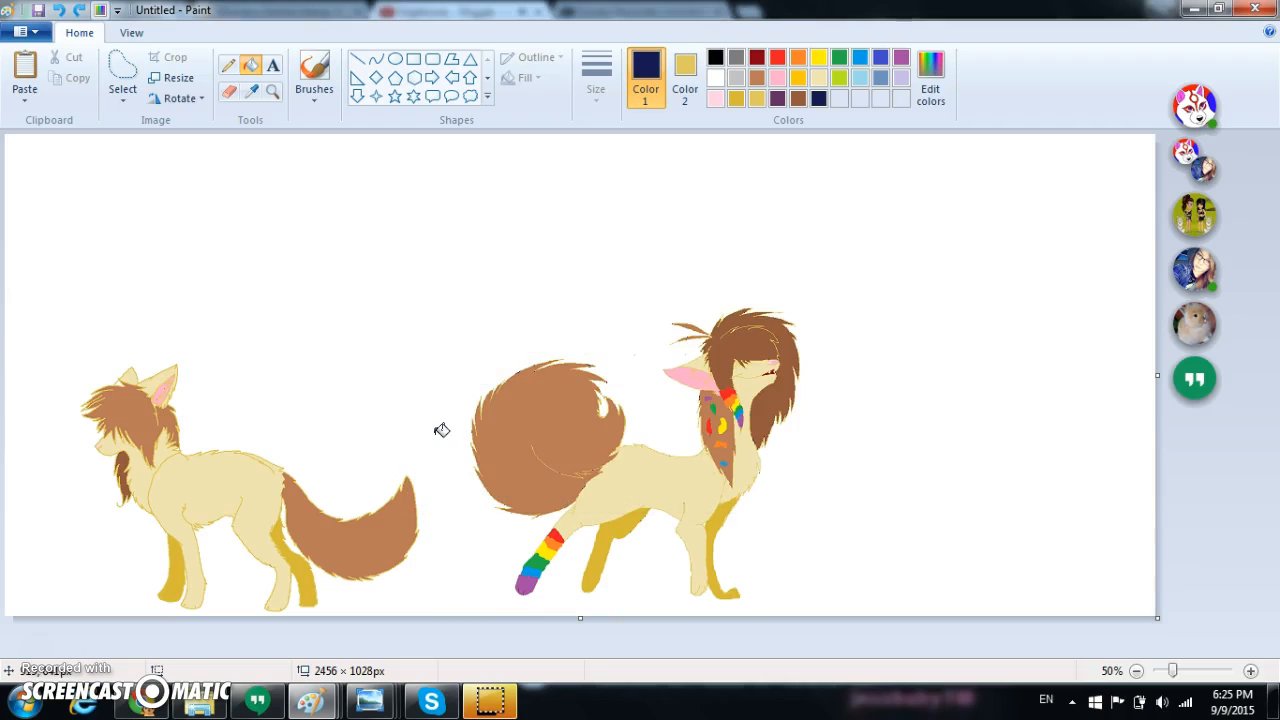
mouse_move(445, 435)
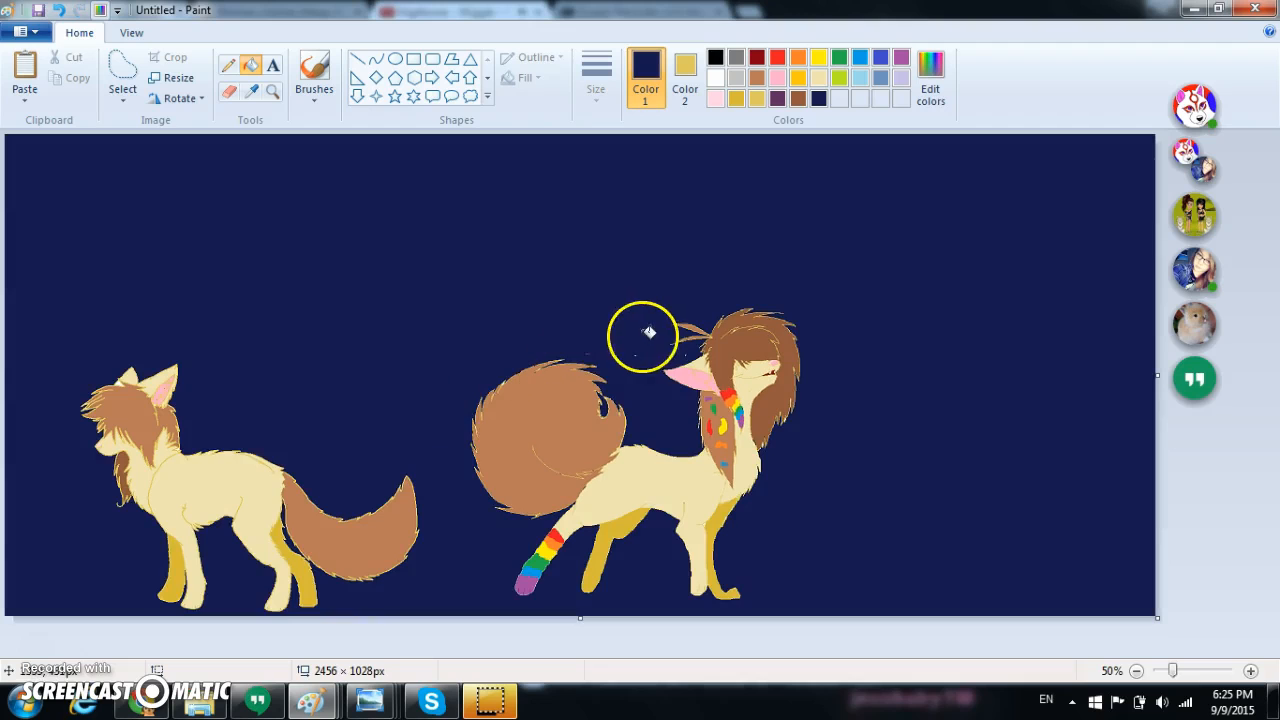
mouse_move(555, 193)
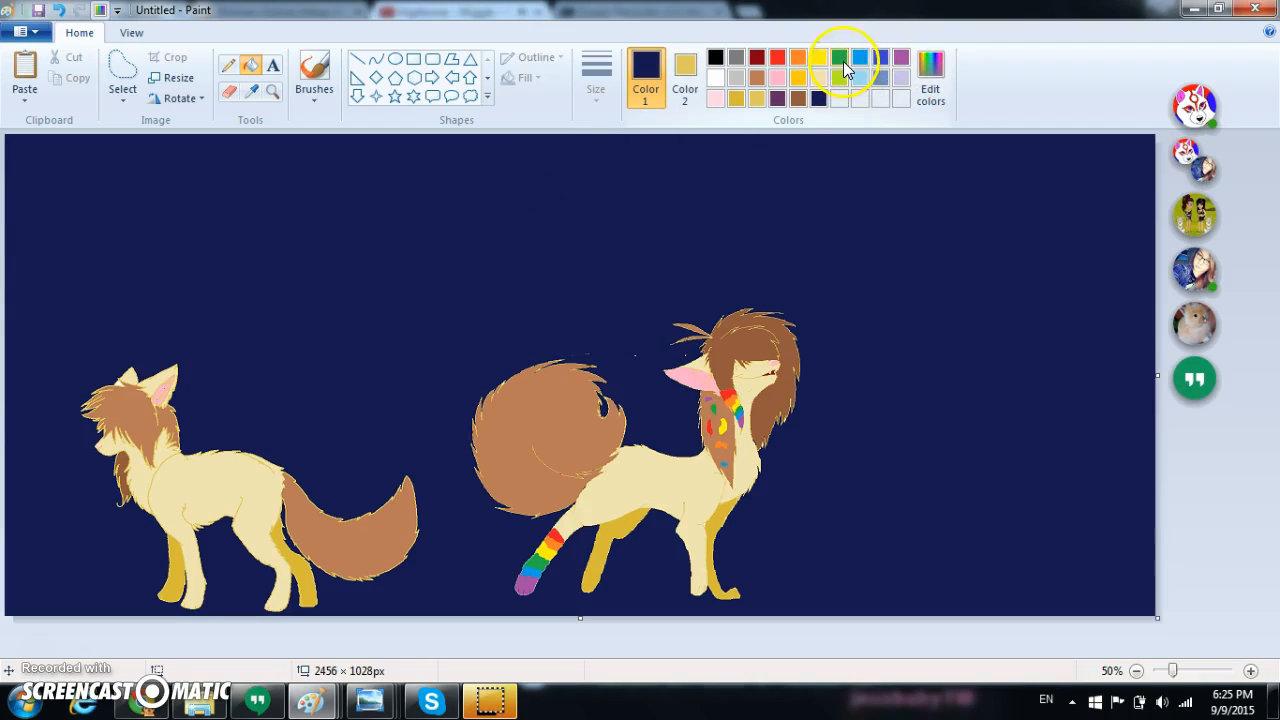
Mix a dark green and draw a thin wavy hill line across the navy sky.
click(930, 75)
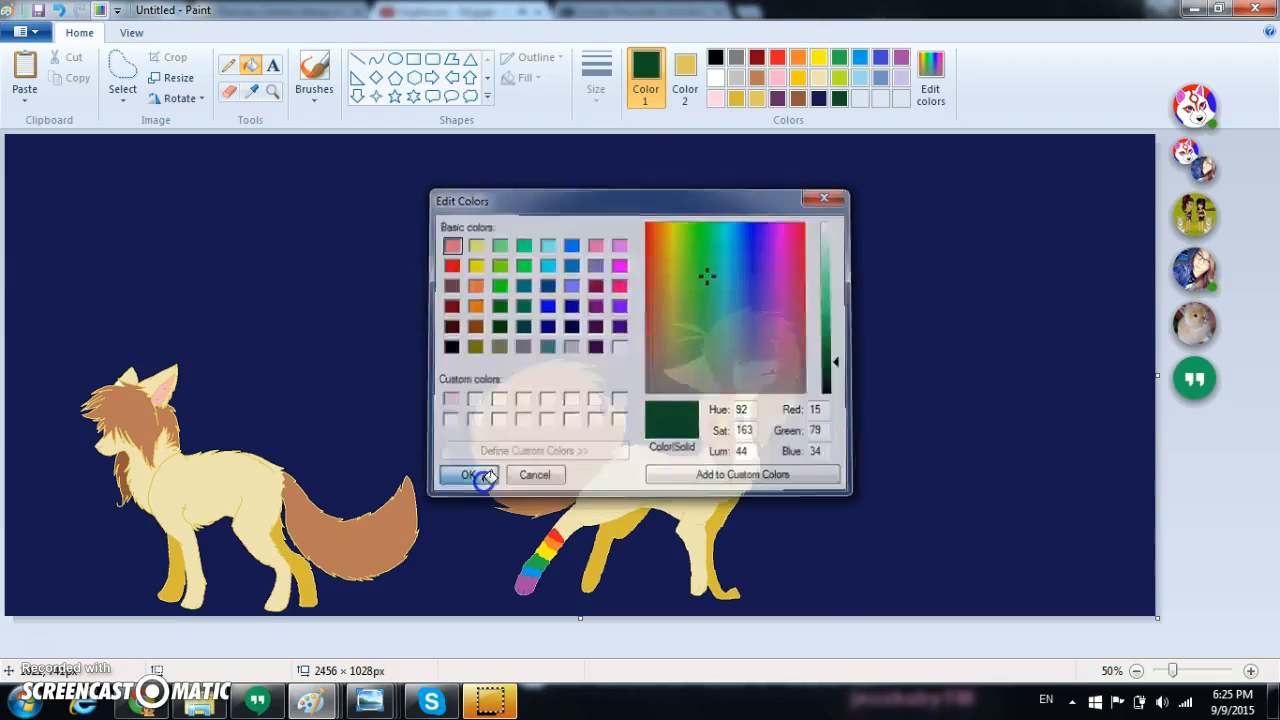
click(470, 474)
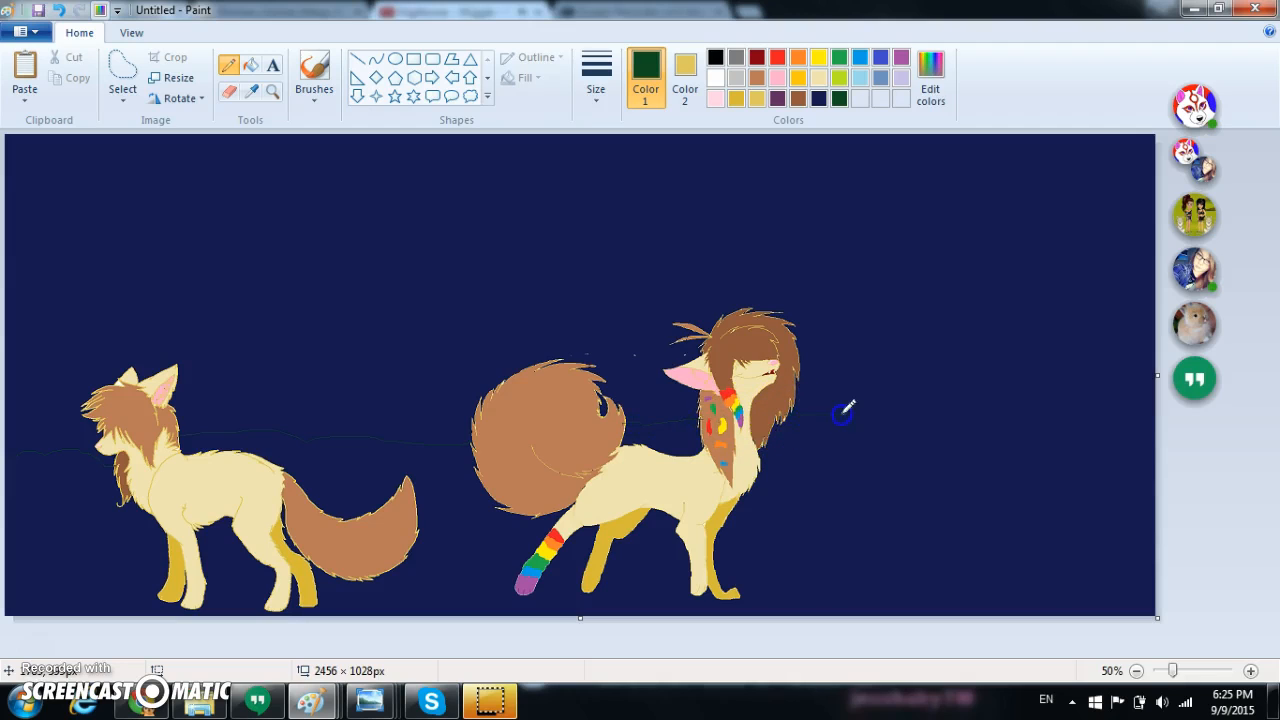
drag(840, 415, 1180, 447)
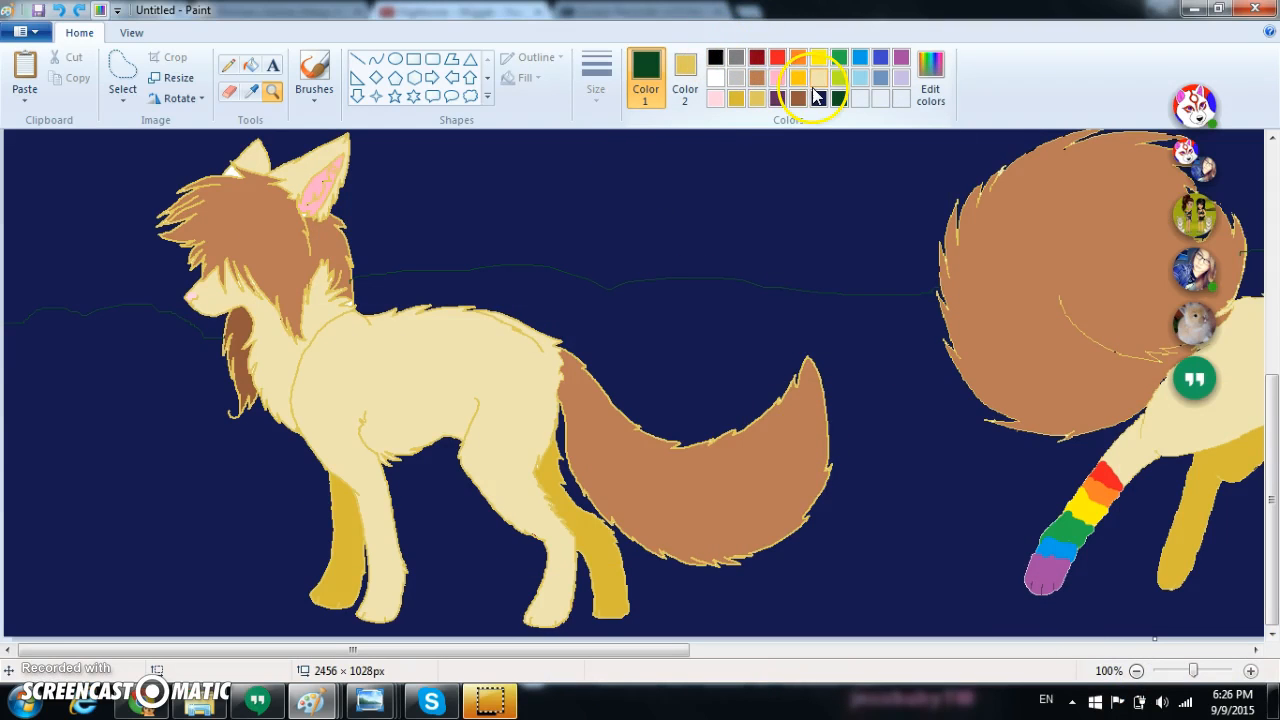
Fill the hill area below both foxes with dark green using the Fill tool.
click(314, 70)
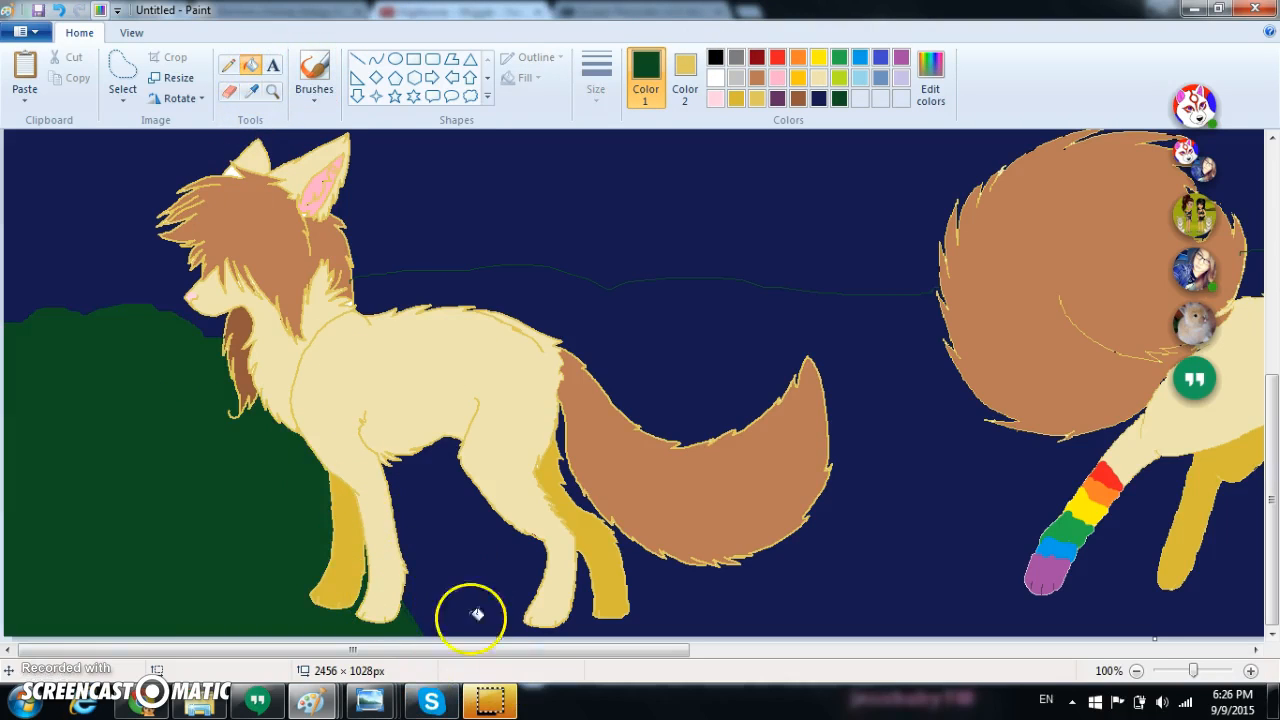
click(314, 65)
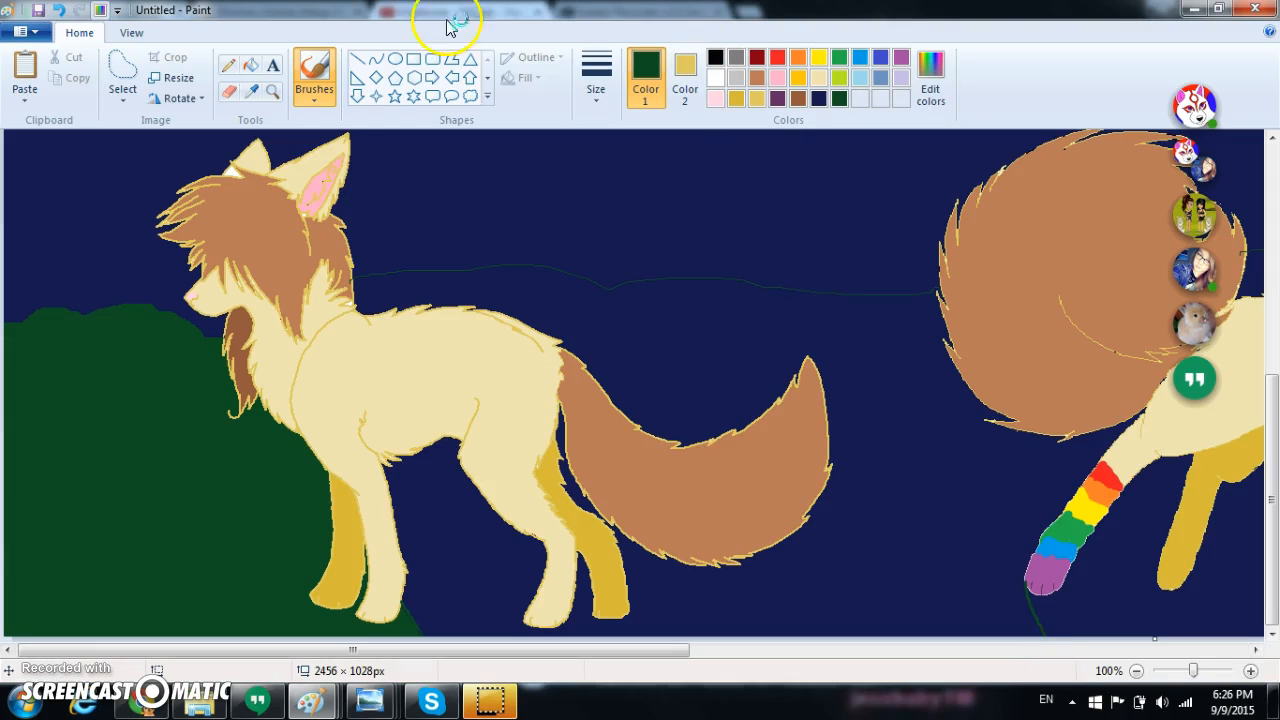
click(630, 332)
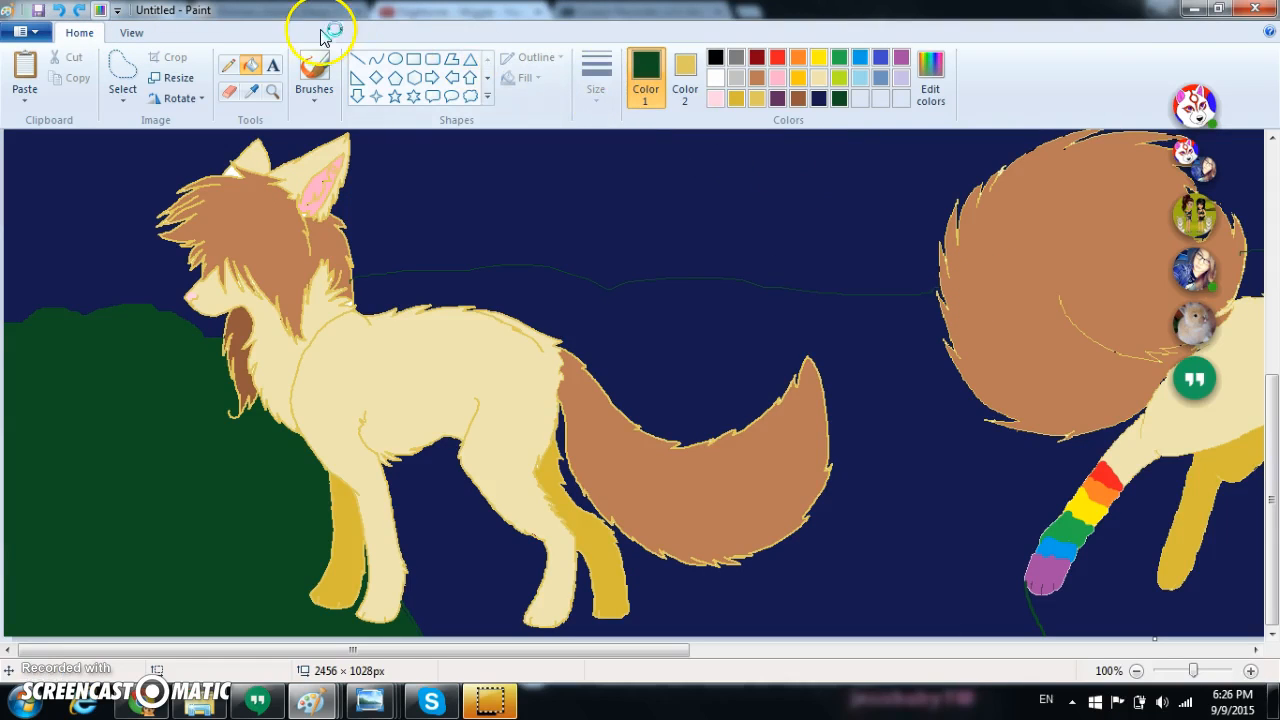
click(314, 70)
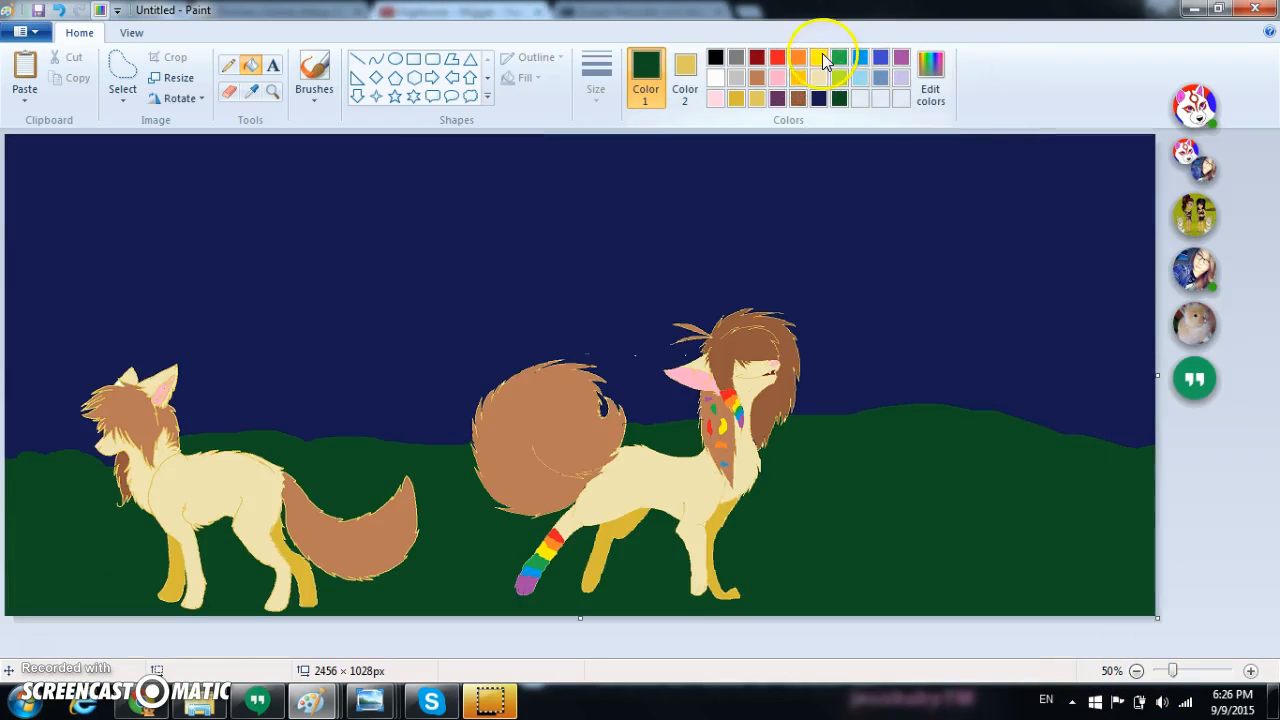
click(818, 57)
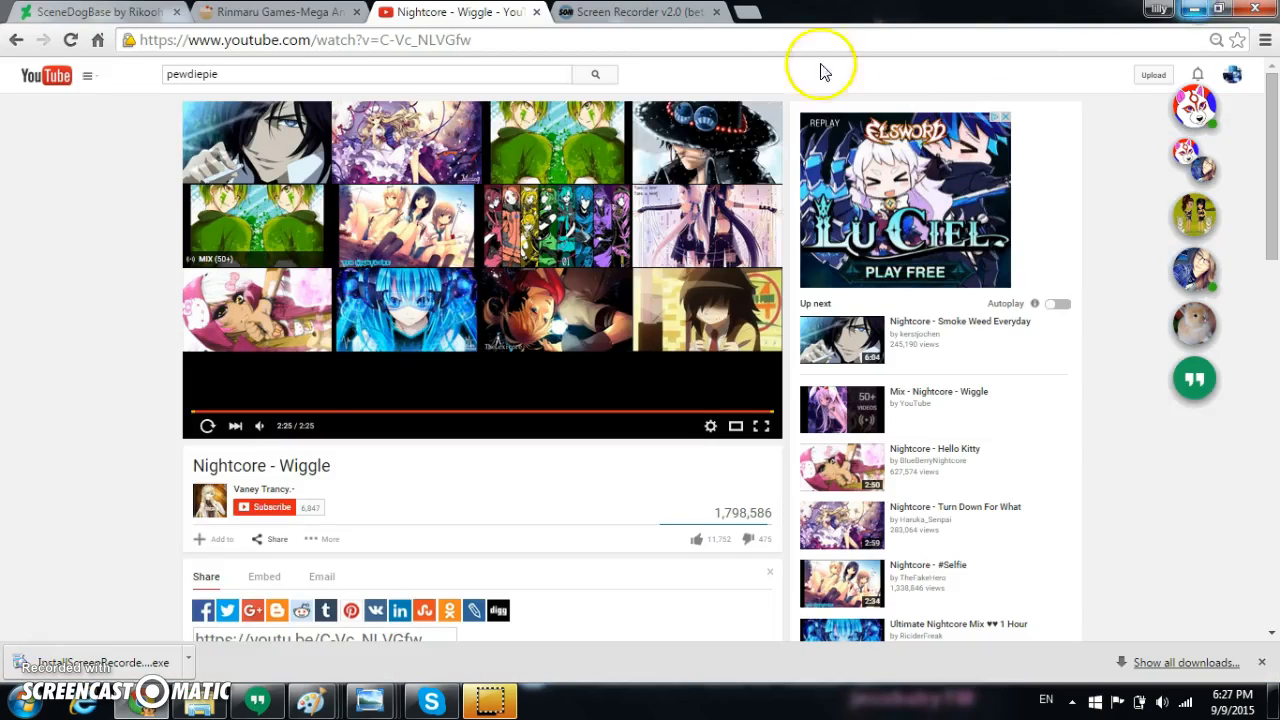
mouse_move(630, 383)
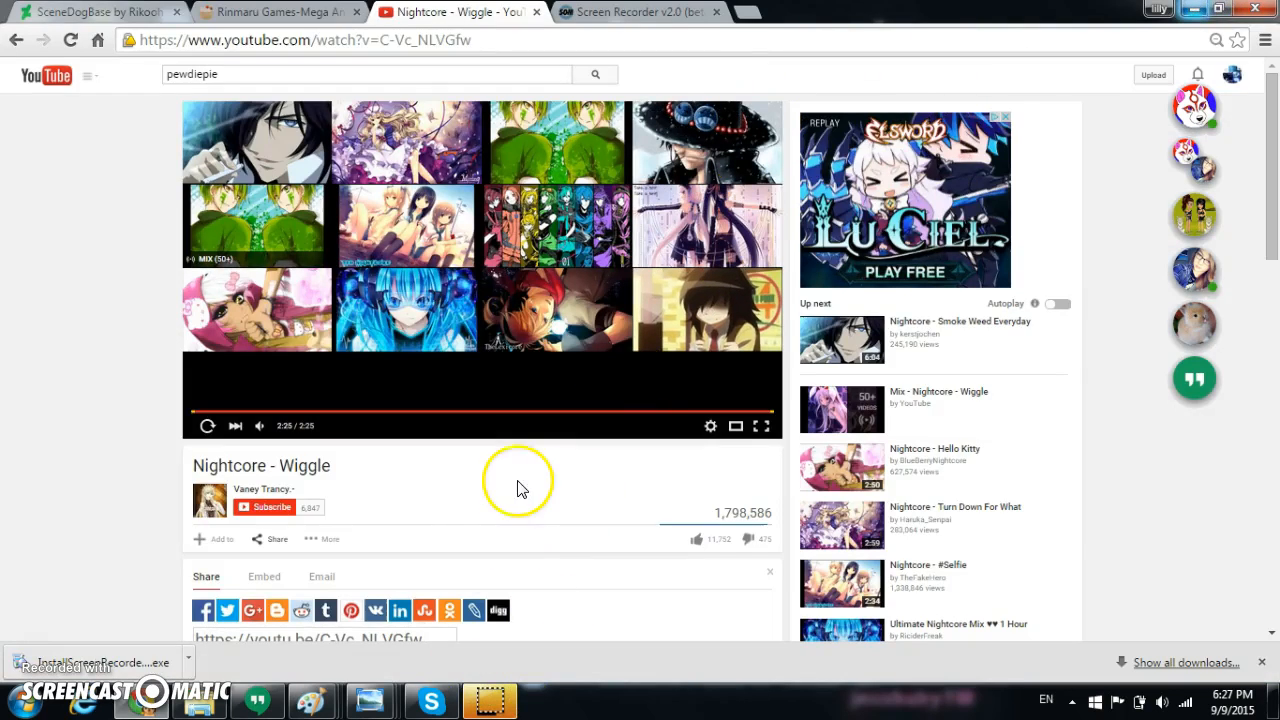
mouse_move(495, 685)
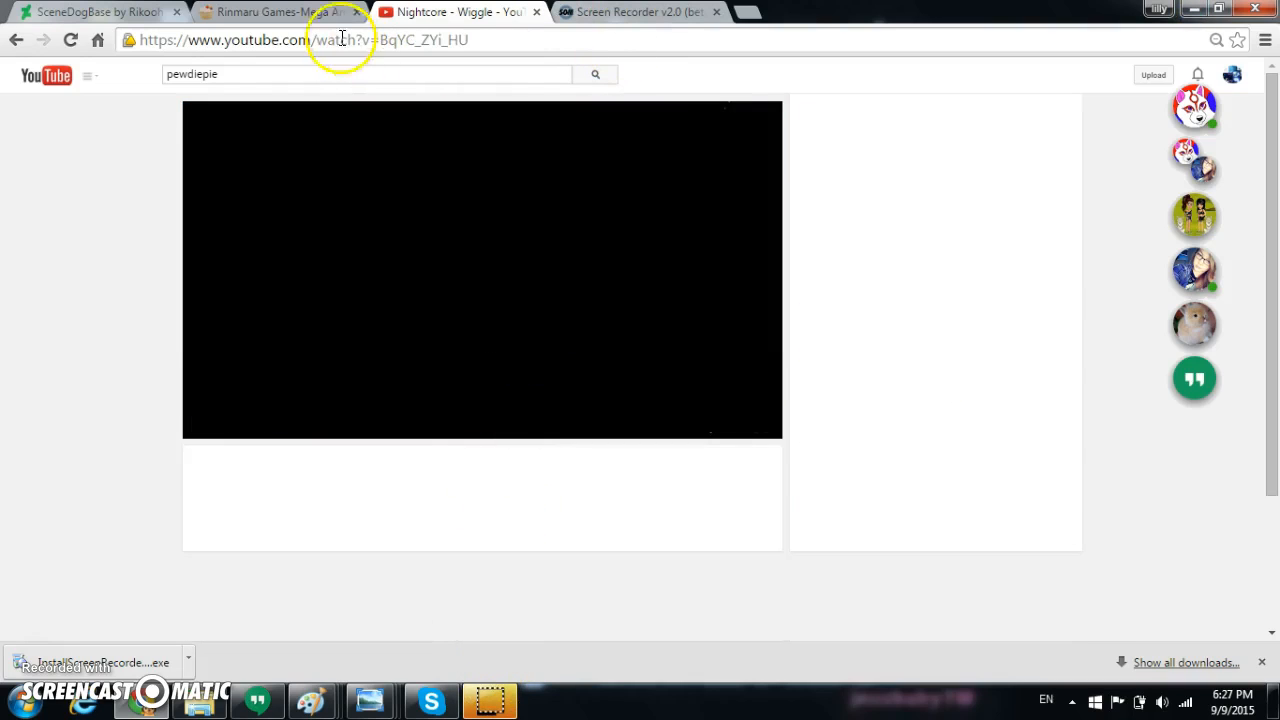
Switch browser tabs as the next Nightcore track starts loading.
click(275, 12)
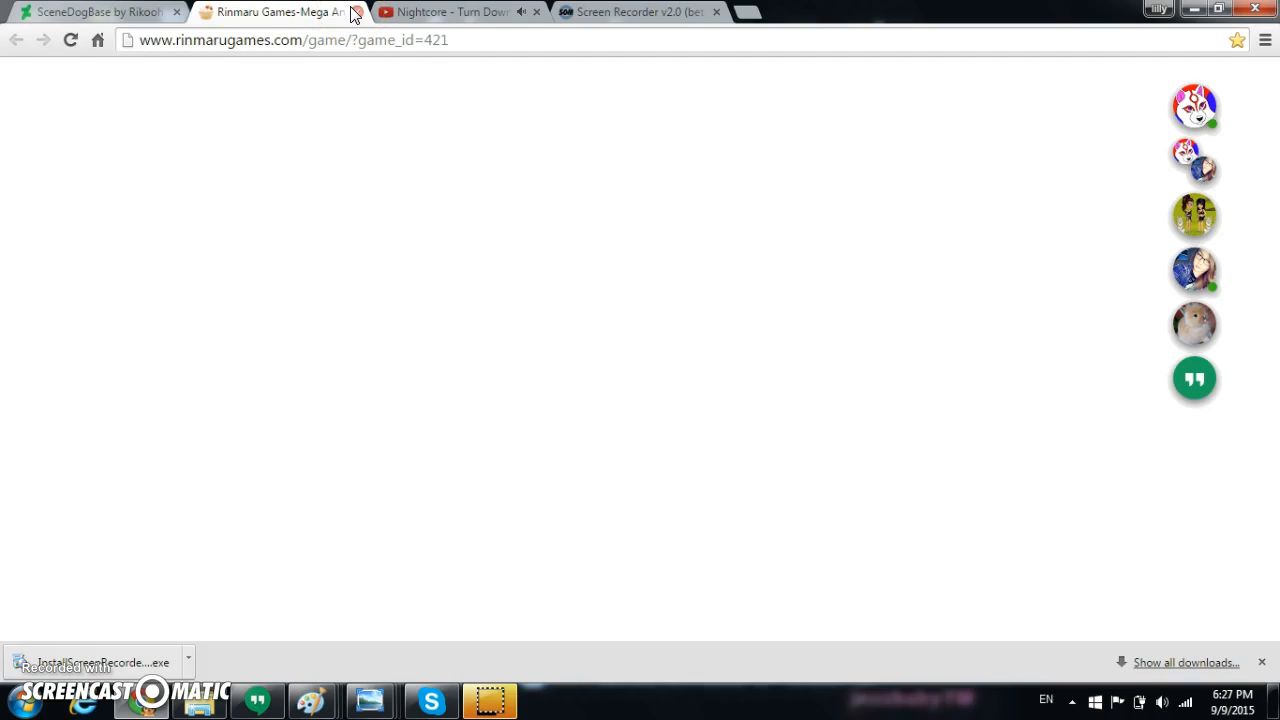
mouse_move(280, 11)
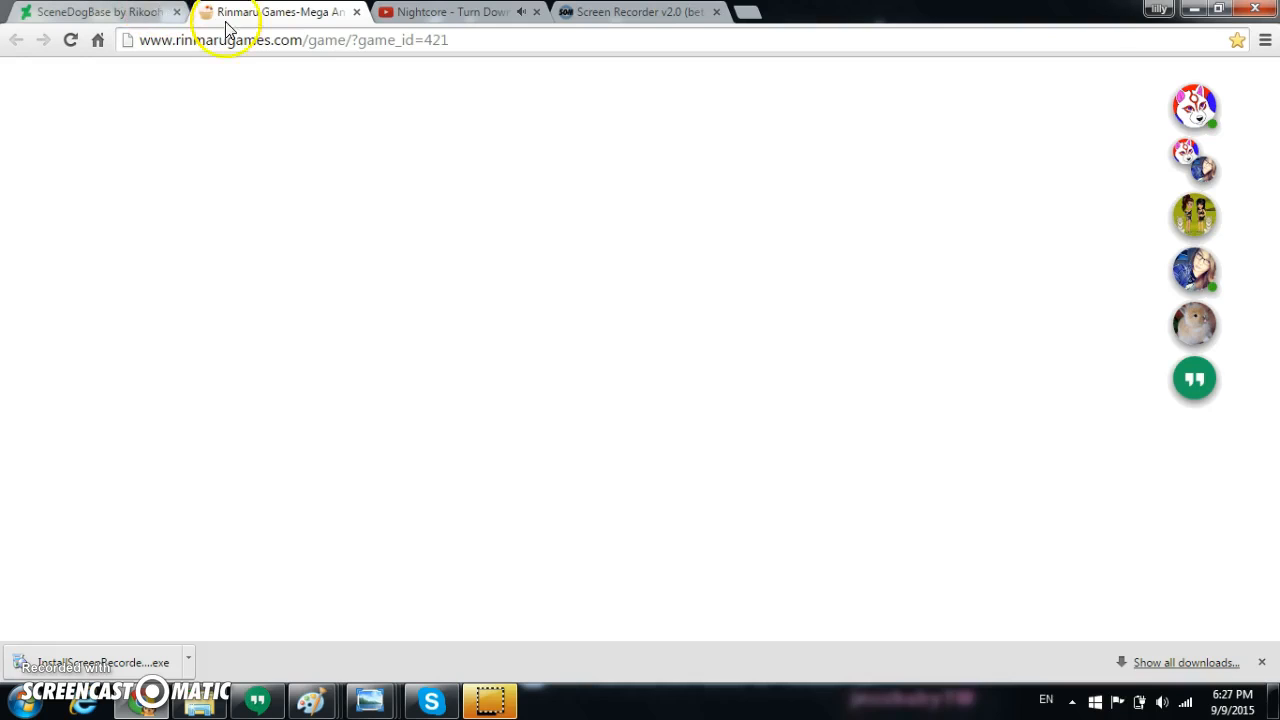
mouse_move(750, 12)
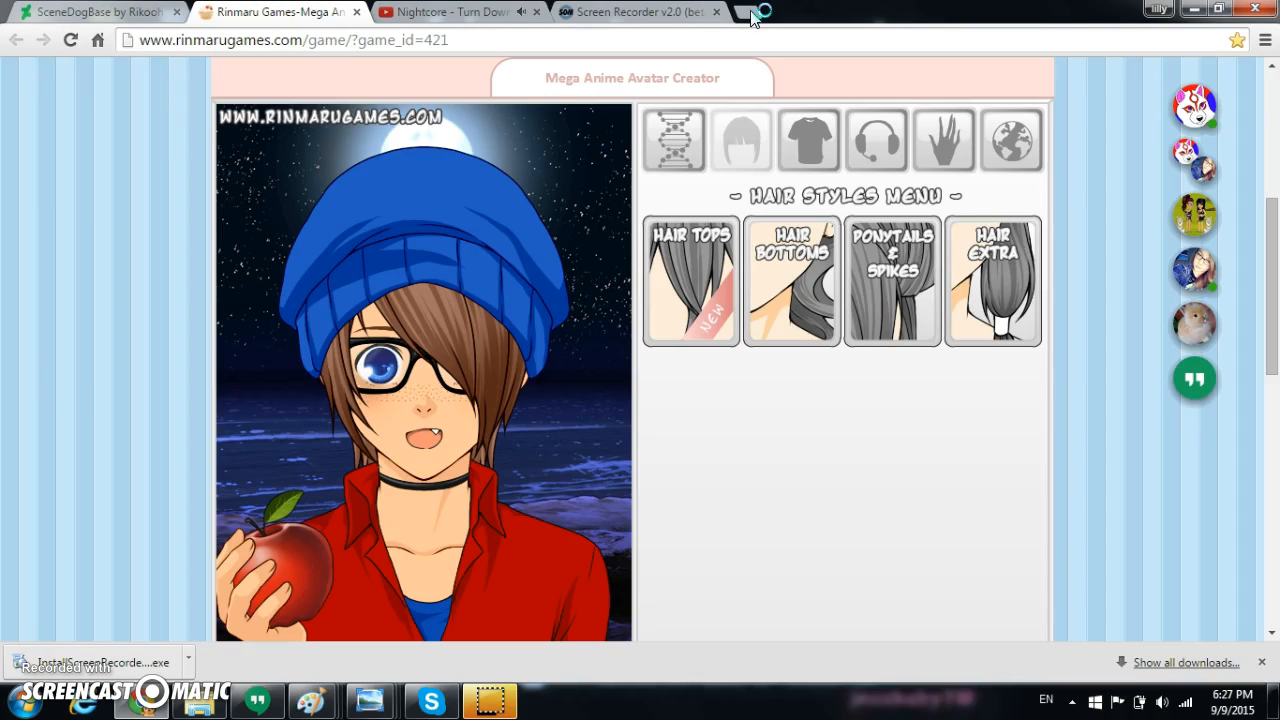
Open a new blank browser tab.
click(757, 12)
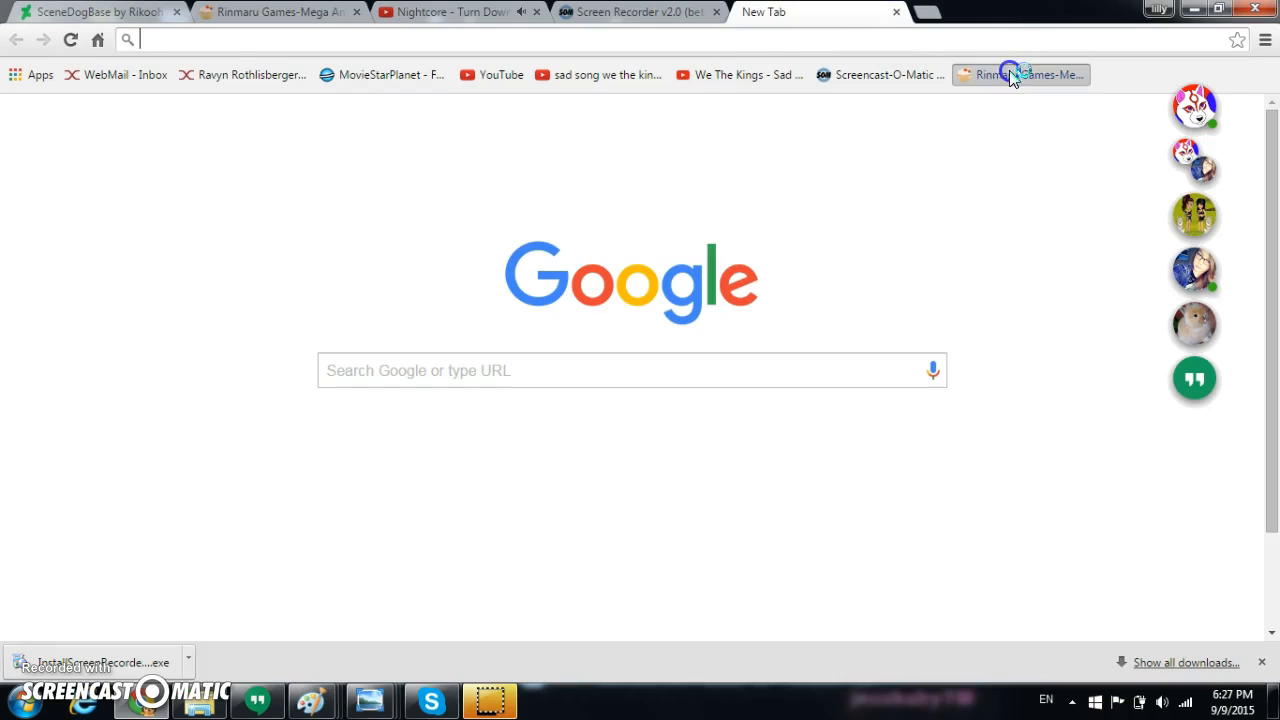
Load the Rinmaru Games avatar creator from its bookmark in the new tab.
click(1020, 74)
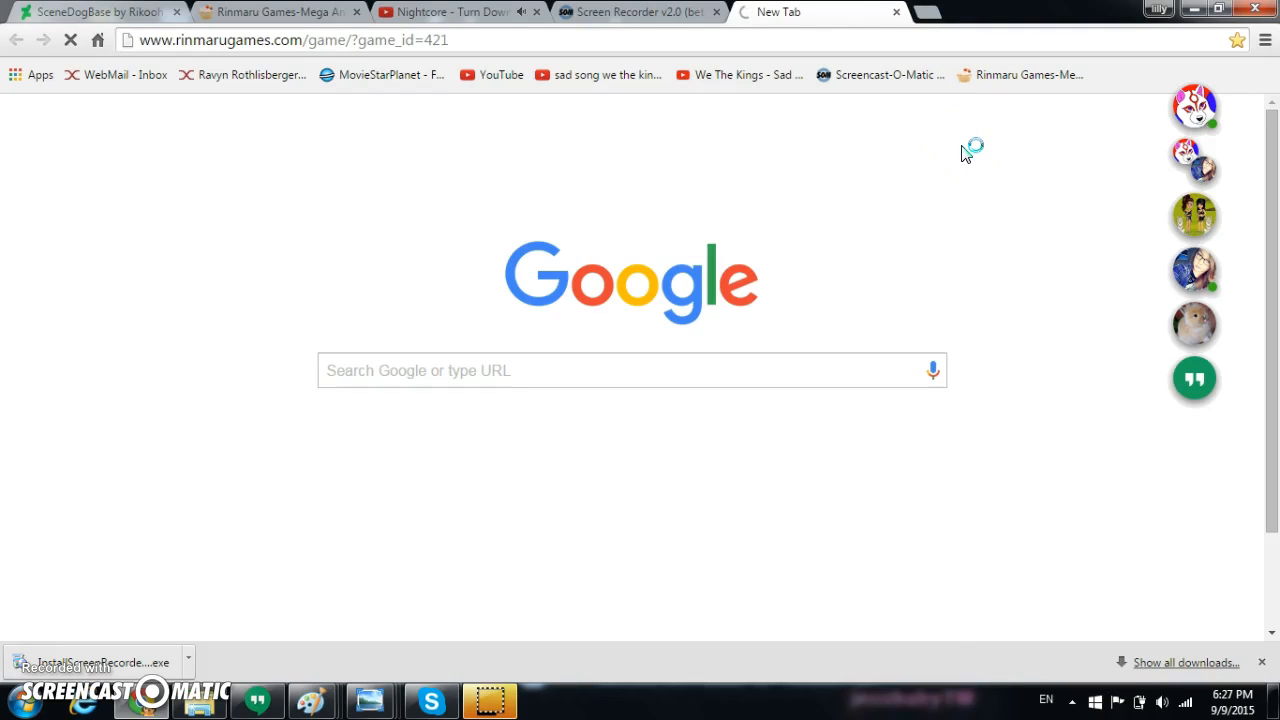
mouse_move(857, 305)
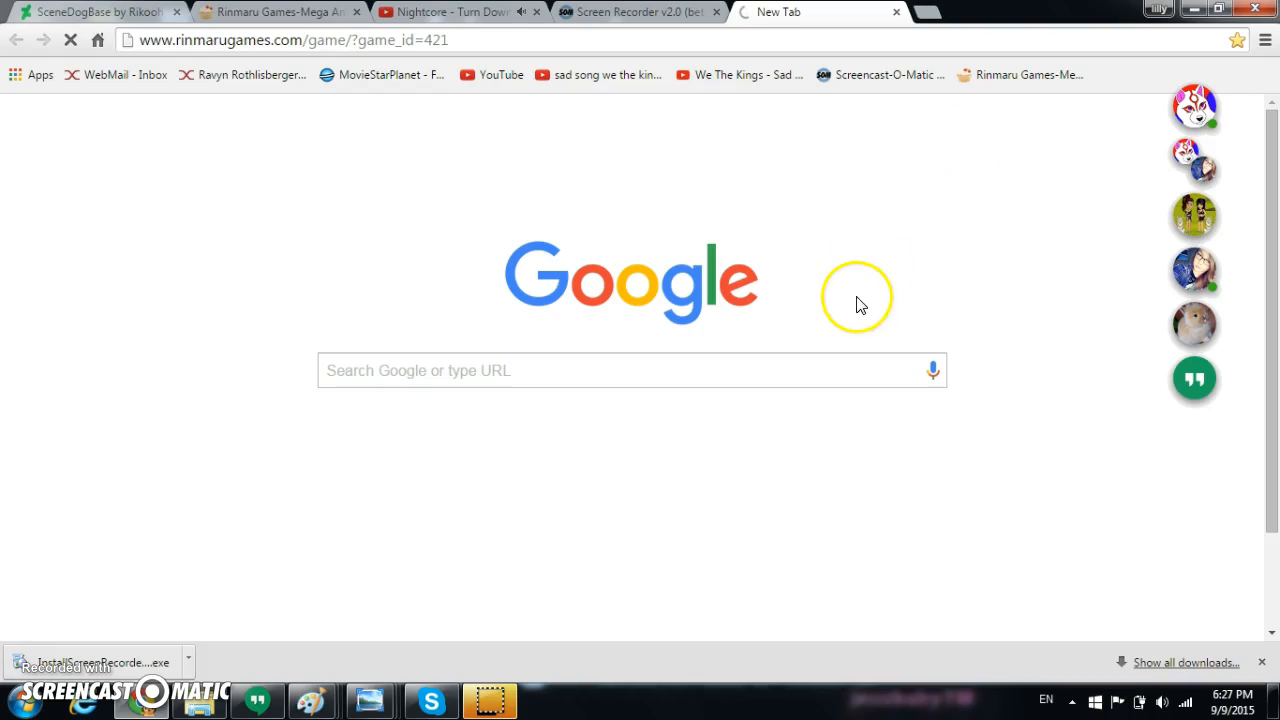
mouse_move(1020, 74)
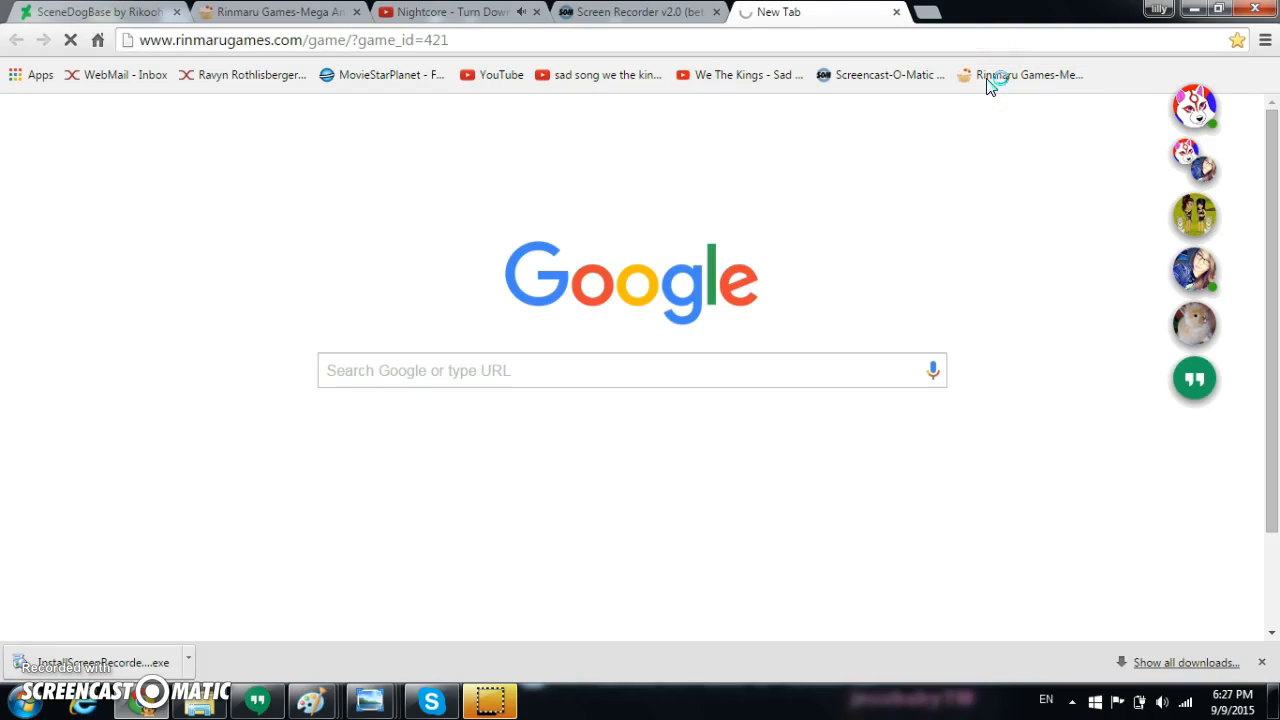
click(1028, 75)
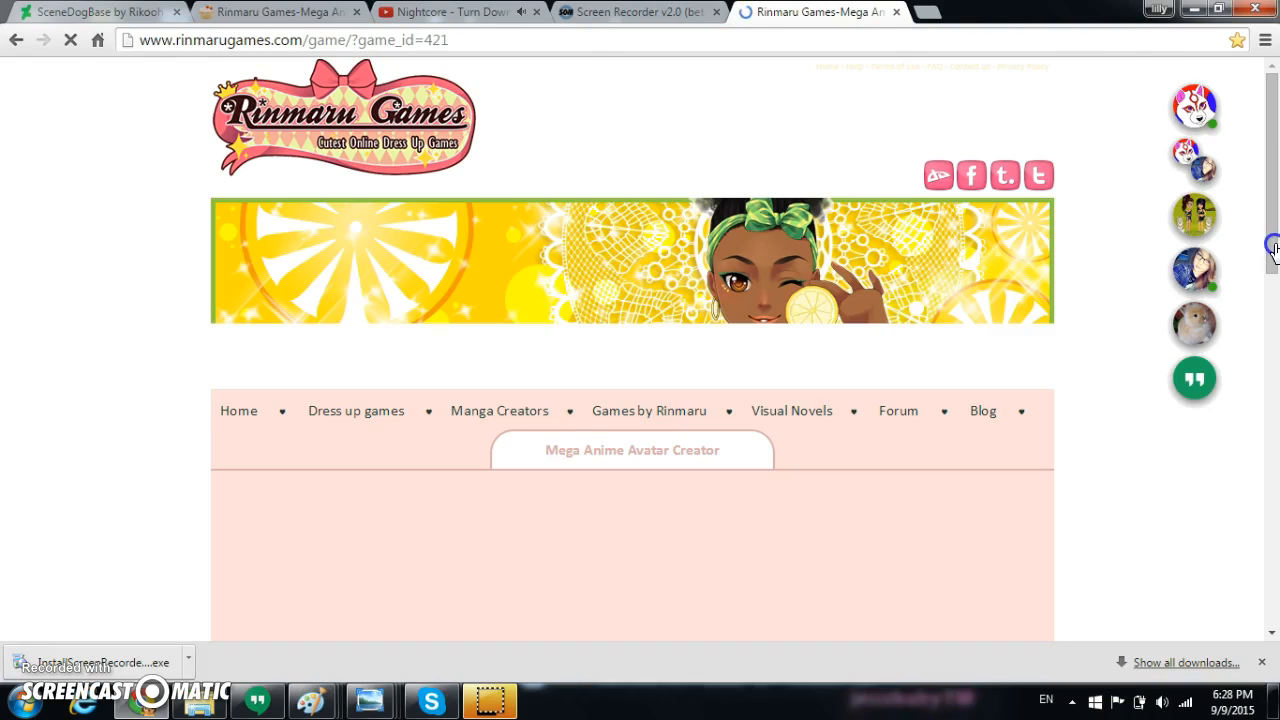
mouse_move(1254, 242)
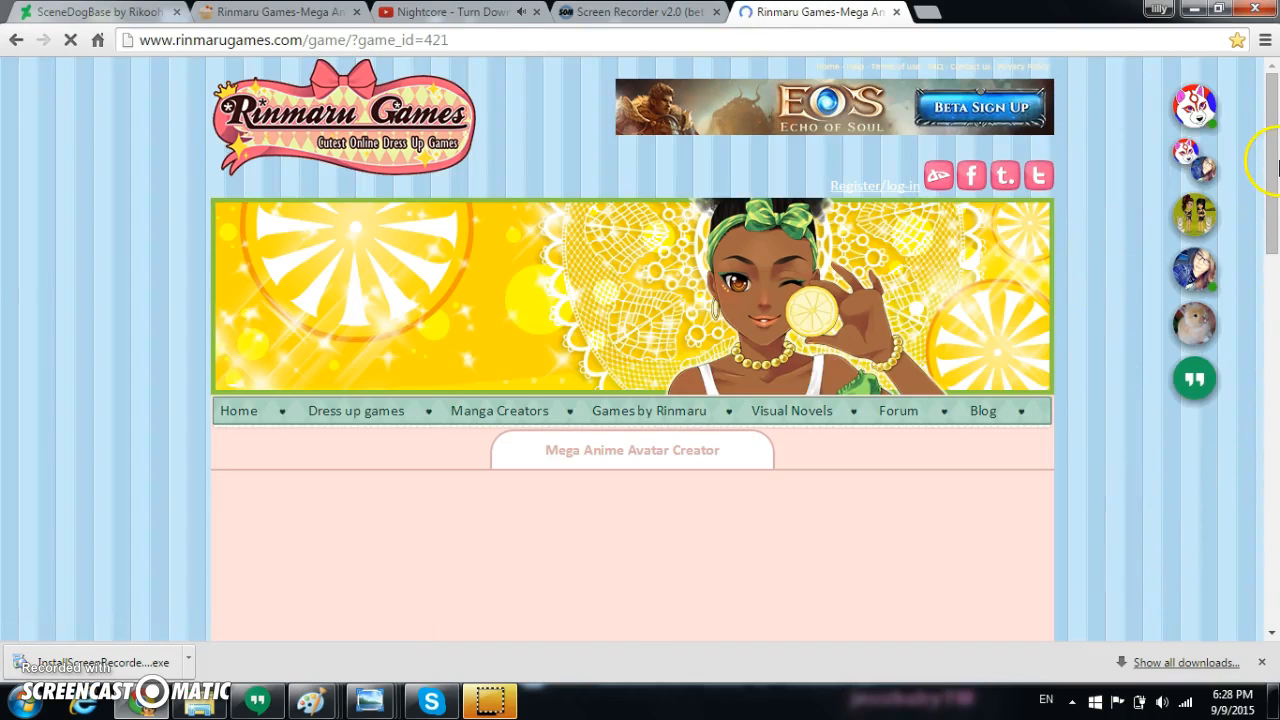
Scroll down to the avatar creator game frame while it loads.
scroll(down, 3)
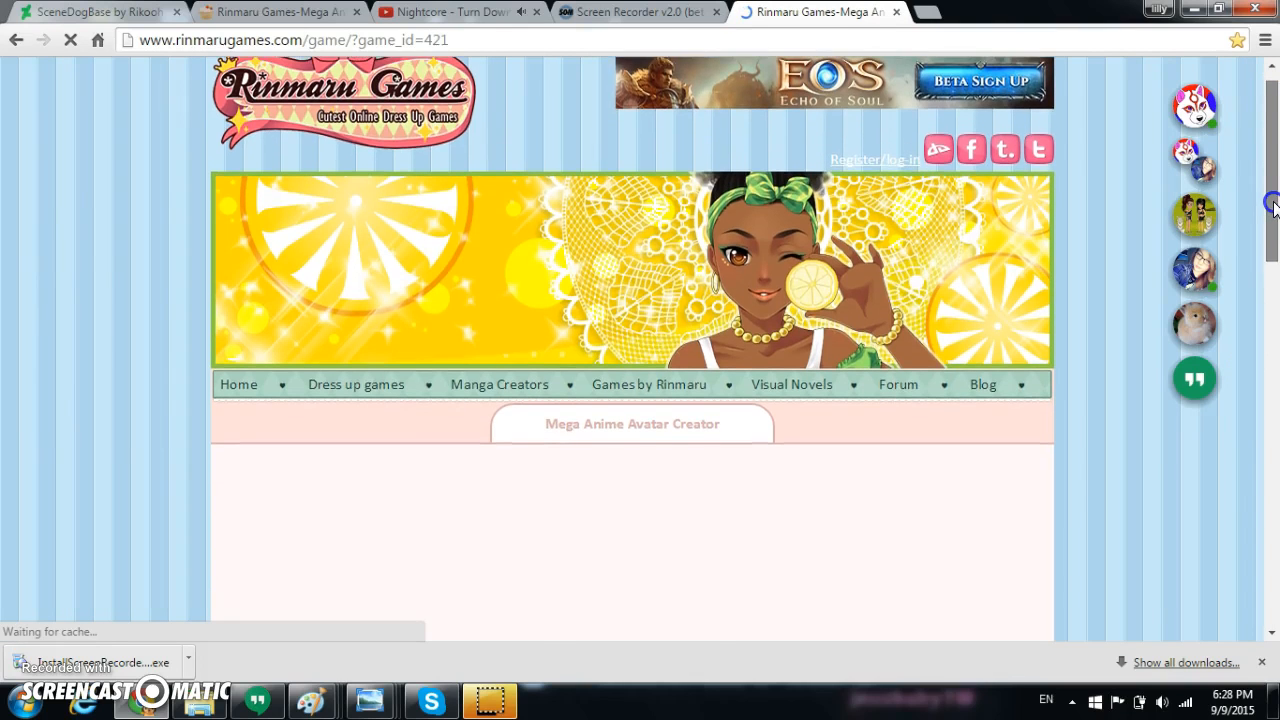
scroll(down, 3)
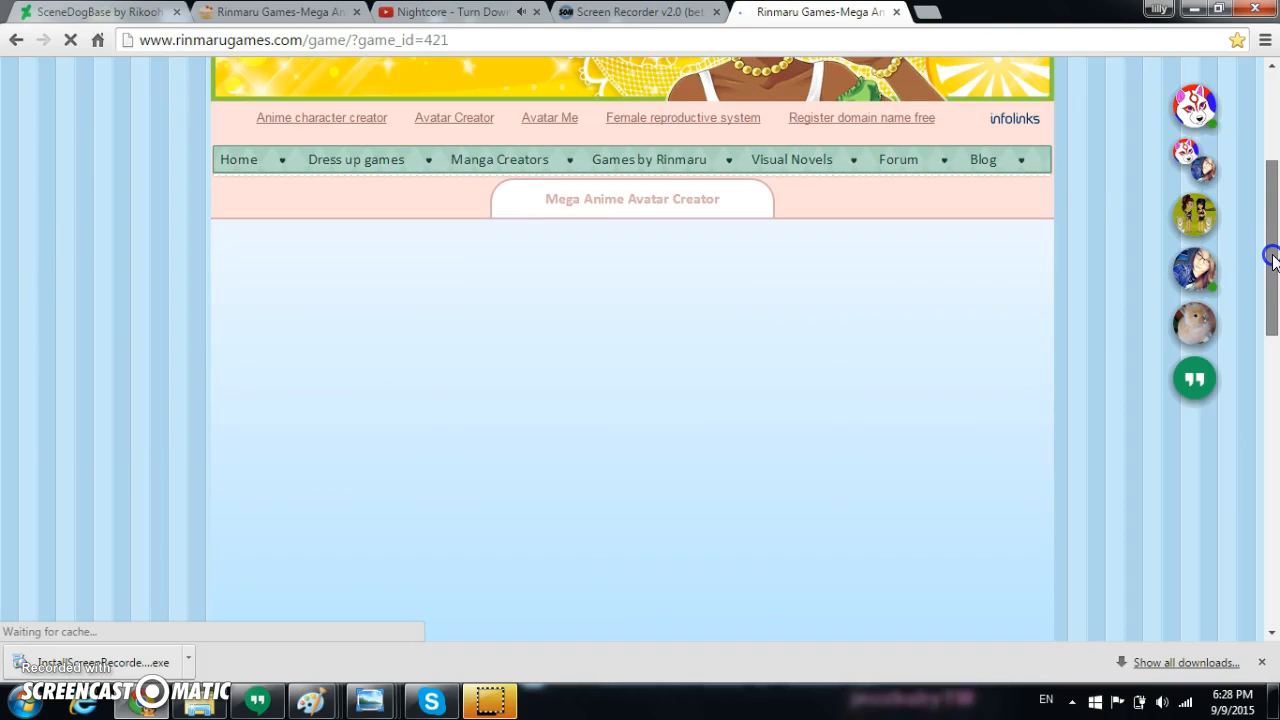
scroll(down, 3)
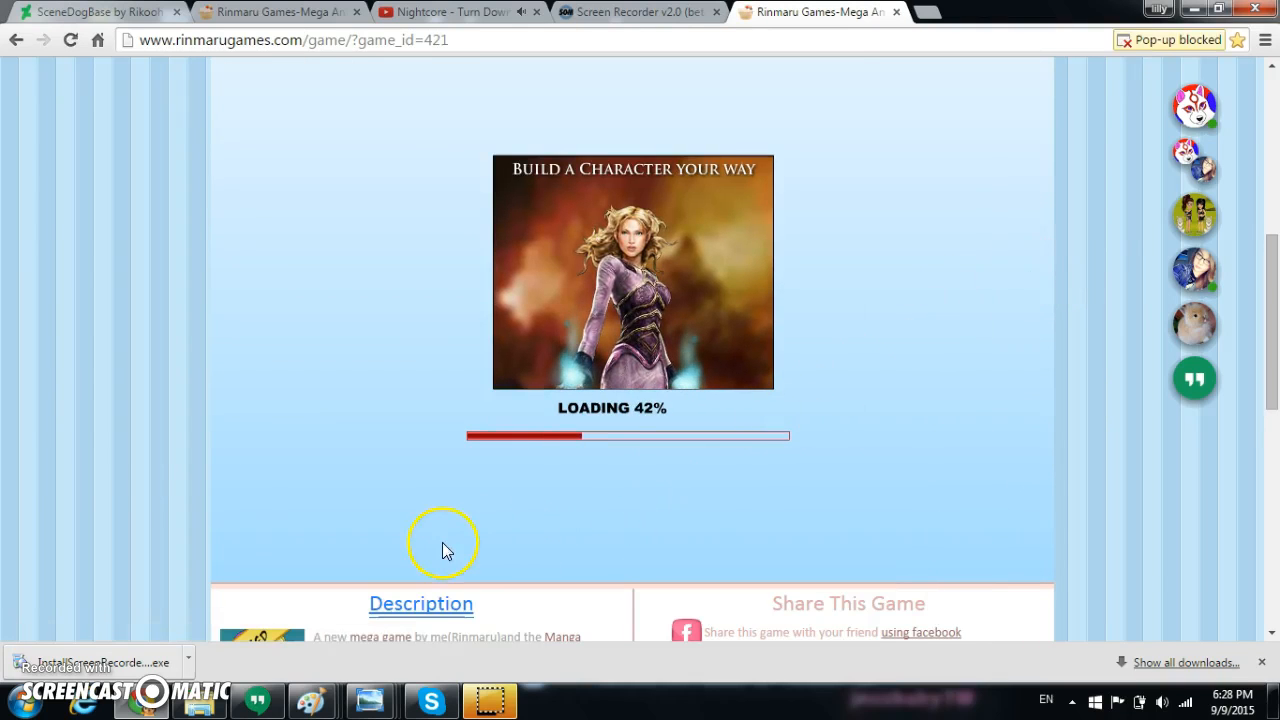
mouse_move(143, 583)
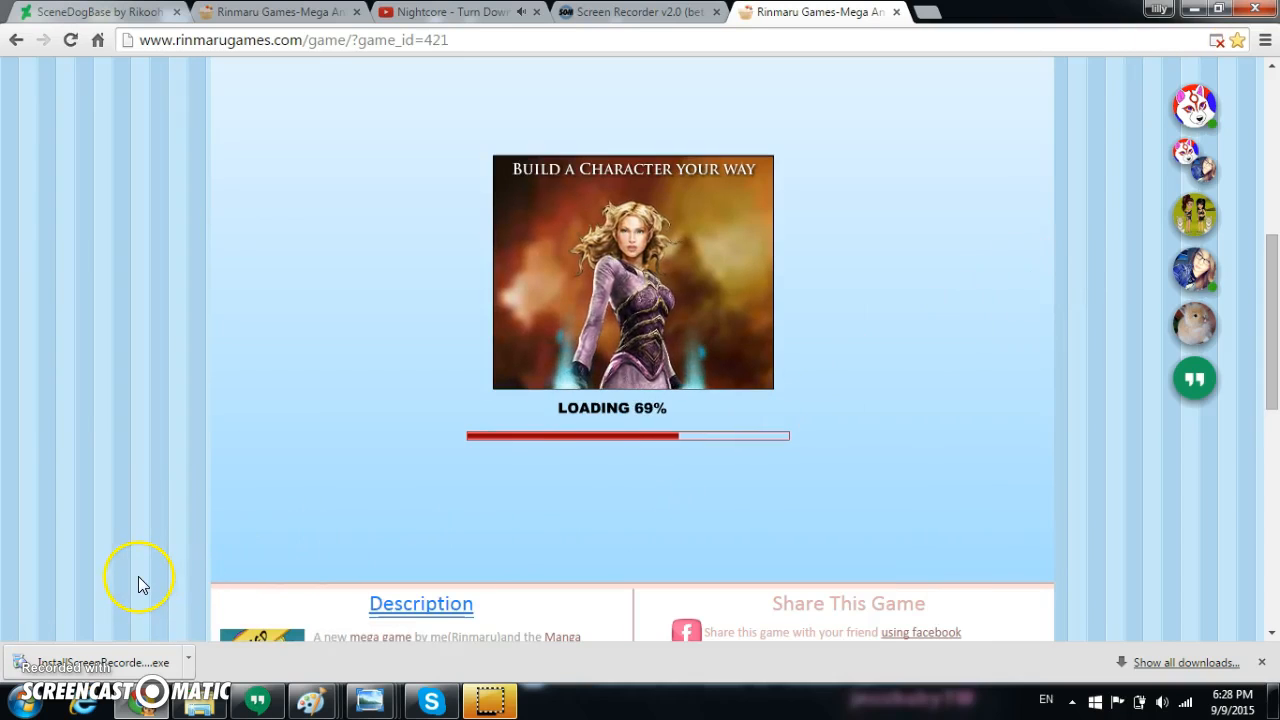
mouse_move(80, 635)
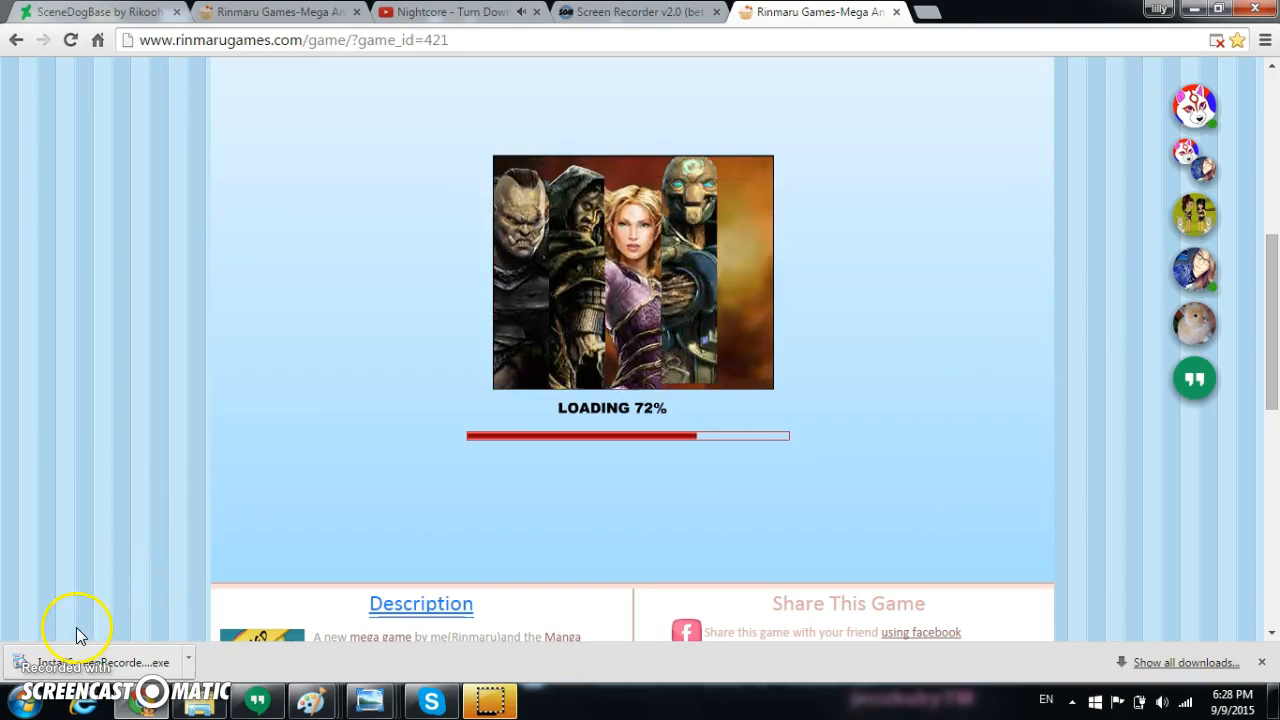